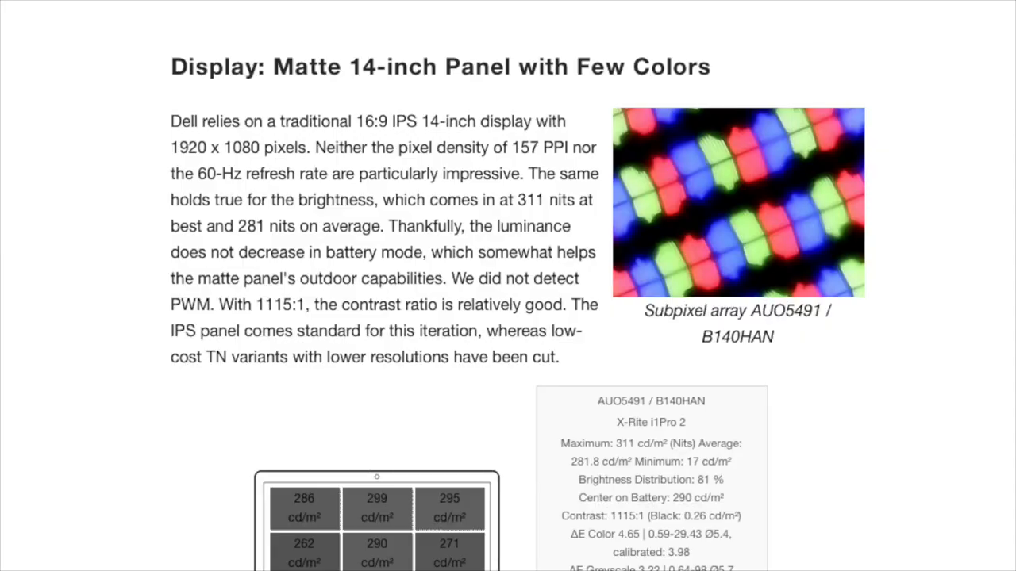
# Scroll past the matte 14-inch display comparison table to the sRGB coverage paragraph
pyautogui.scroll(-3)
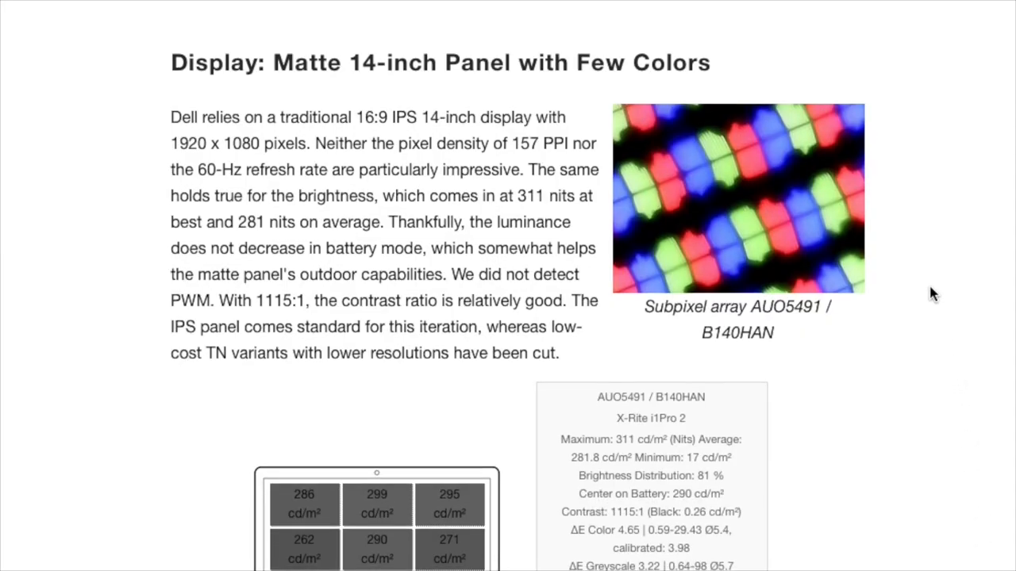
pyautogui.scroll(-3)
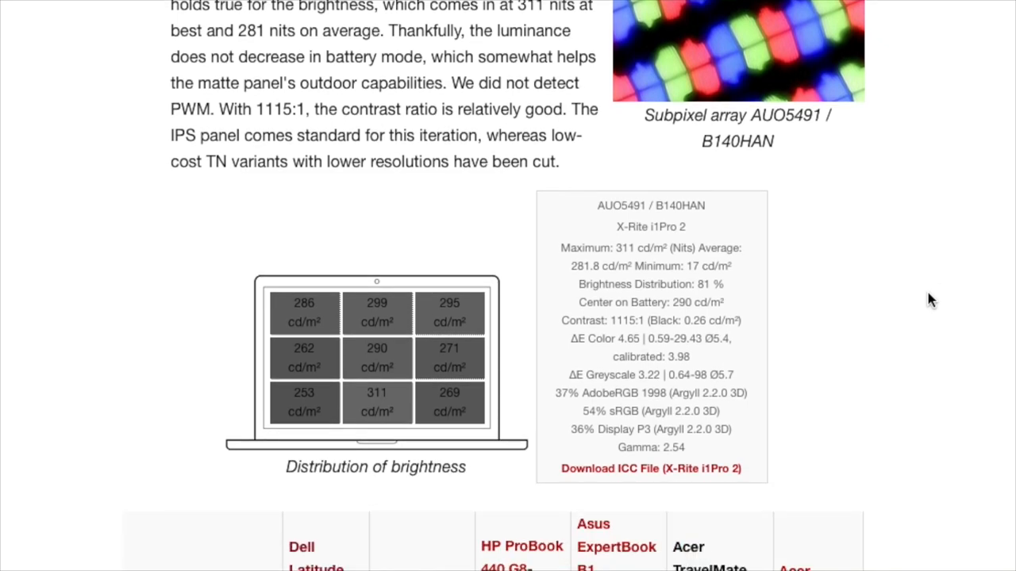
pyautogui.scroll(-3)
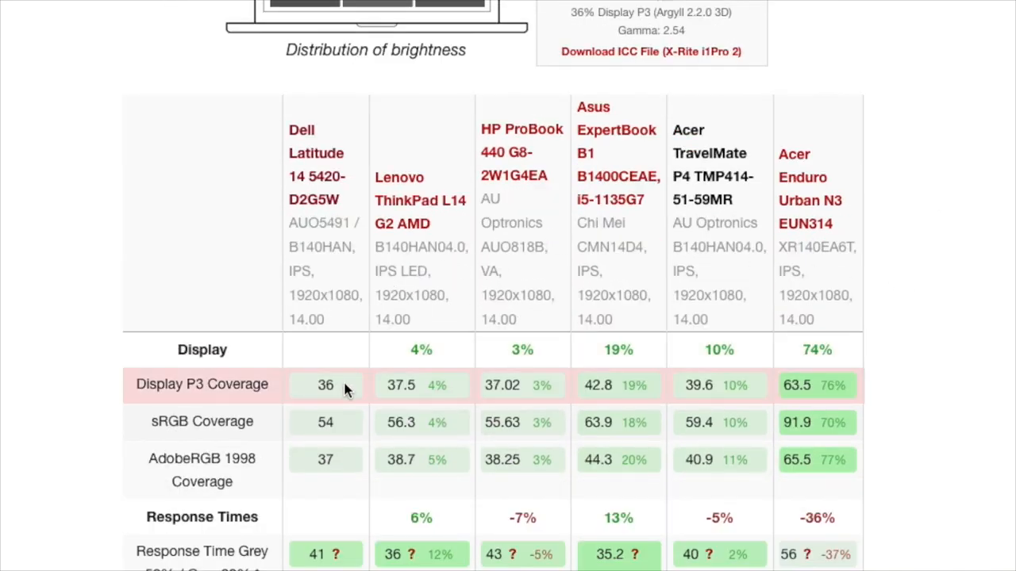
pyautogui.moveTo(345, 422)
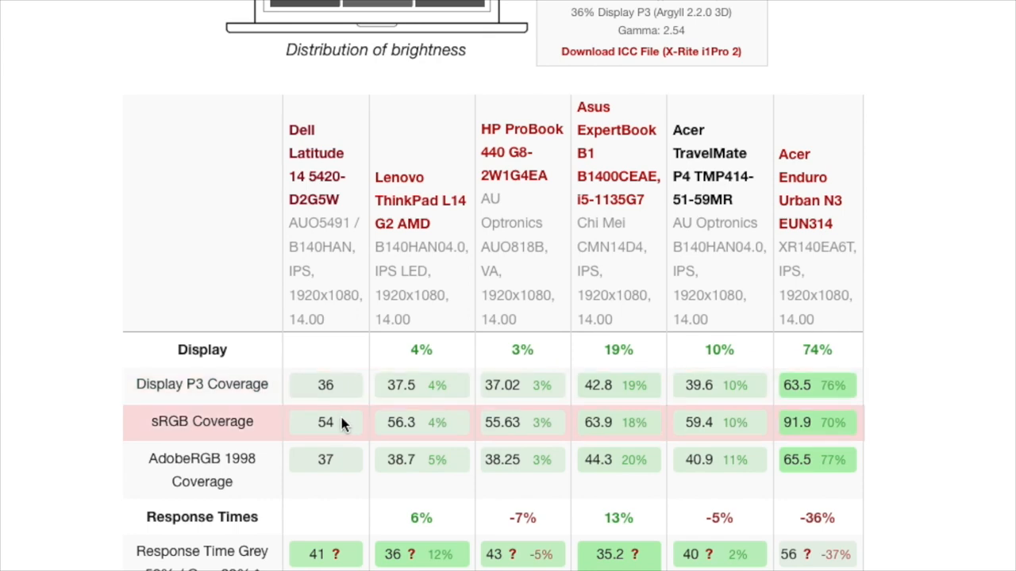
pyautogui.moveTo(831, 475)
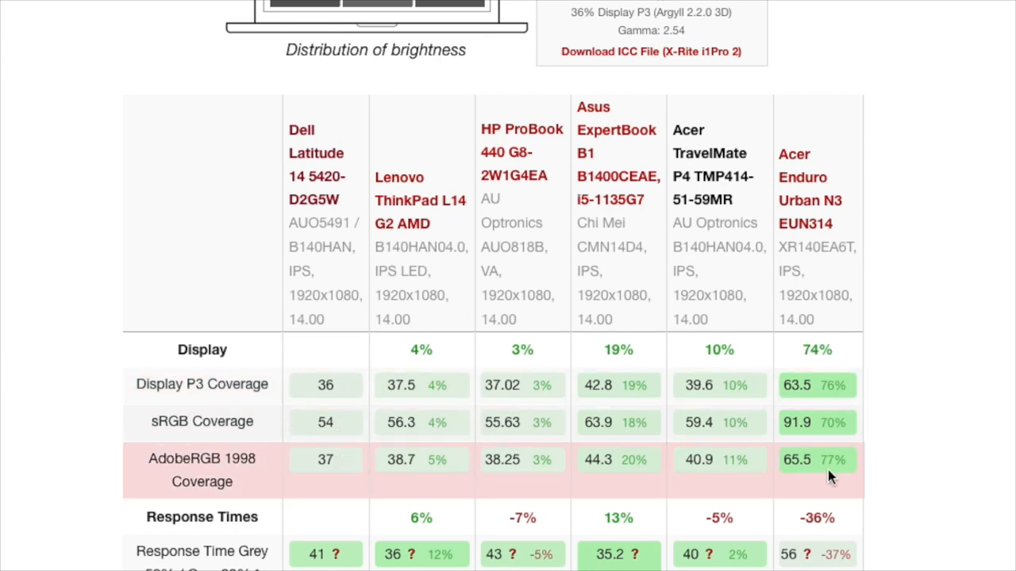
pyautogui.scroll(-3)
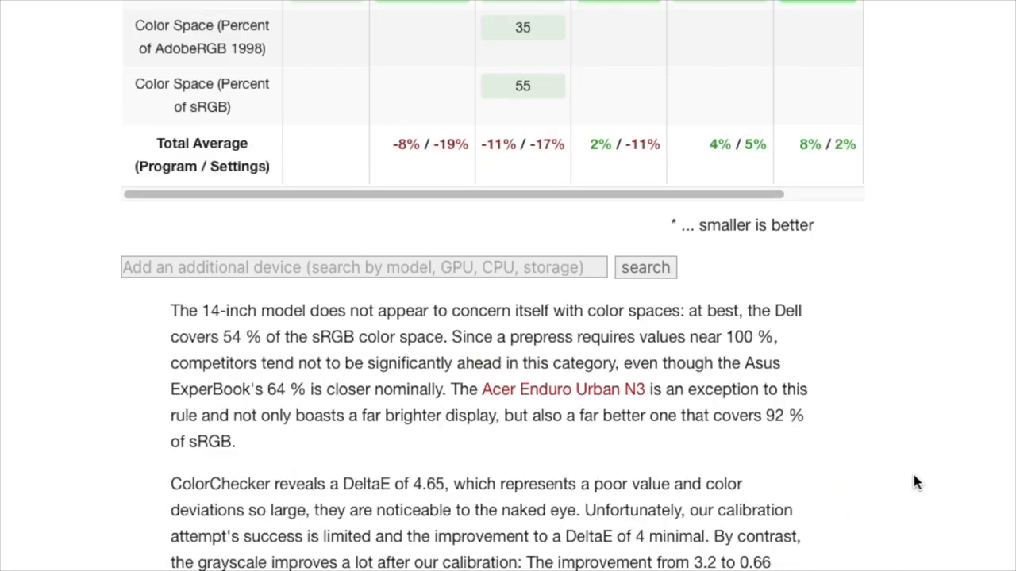
# Enlarge the Calman ColorChecker screenshot, then scroll down to the Core i5-1135G7 Processor section
pyautogui.scroll(-3)
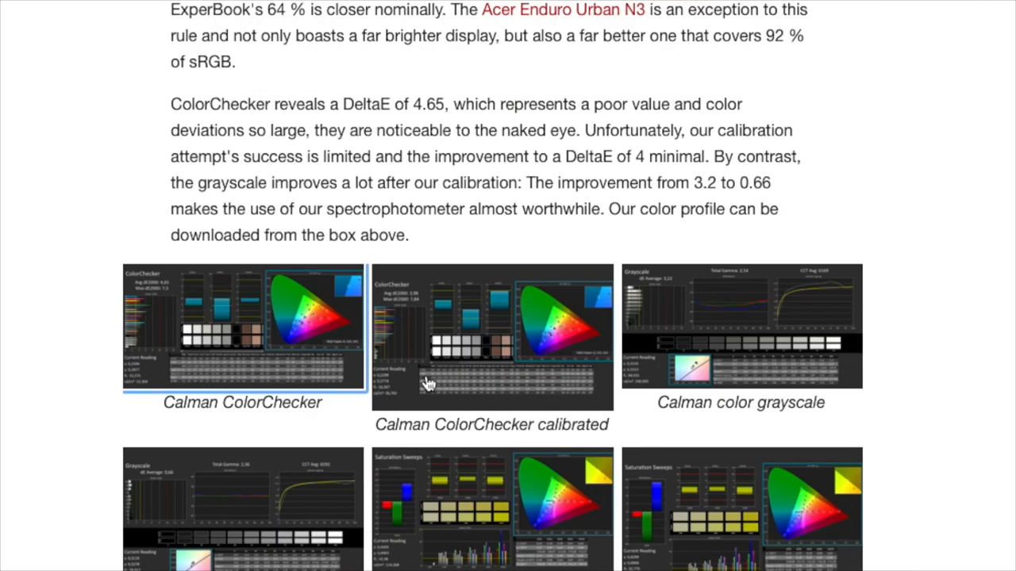
pyautogui.click(243, 325)
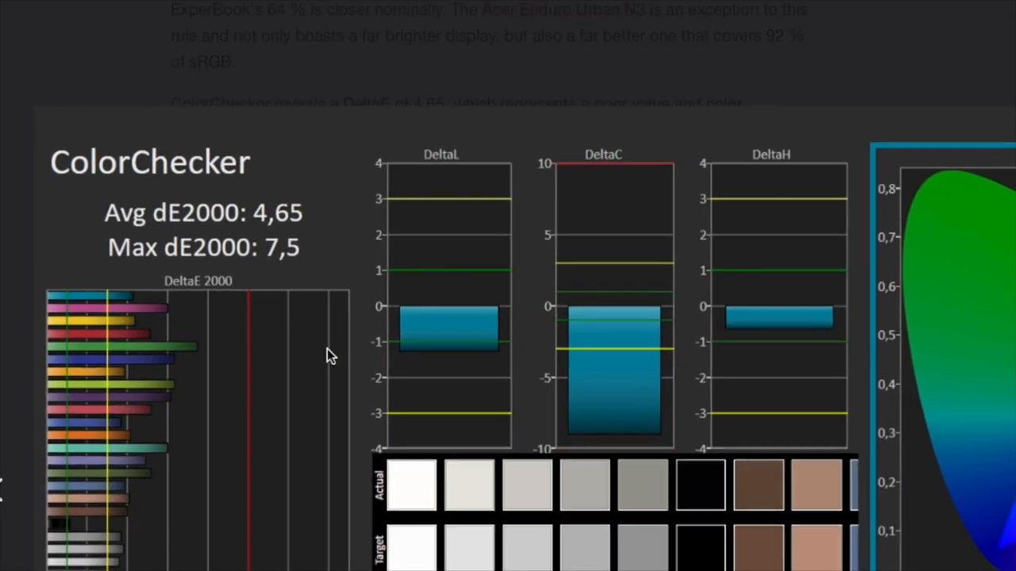
pyautogui.scroll(-3)
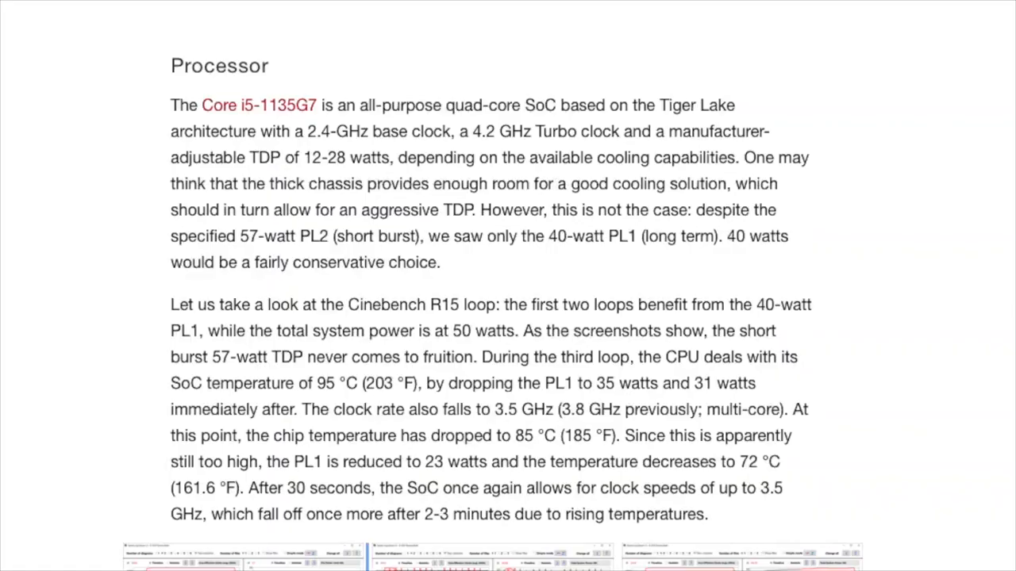
pyautogui.moveTo(960, 345)
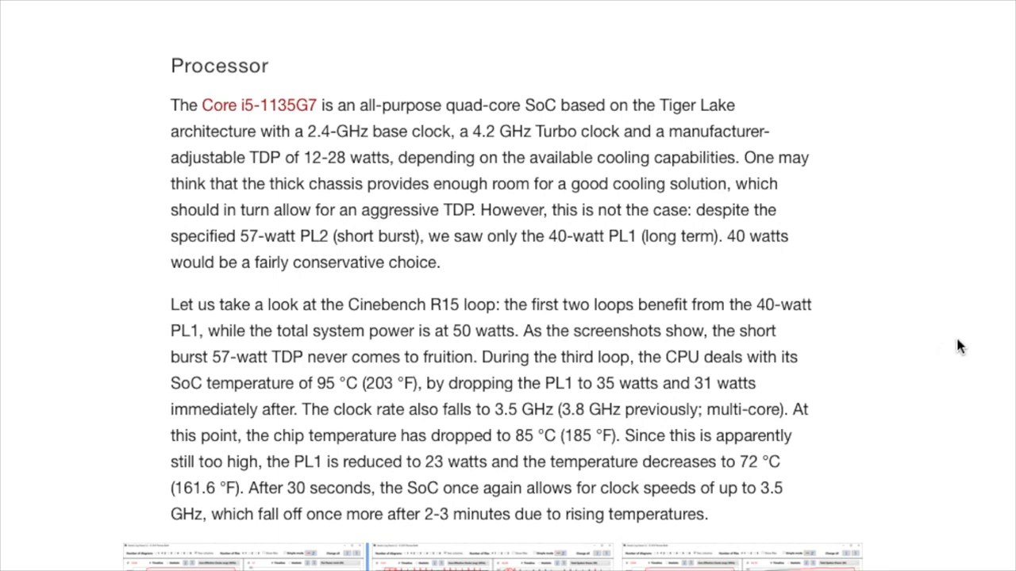
# Scroll past the Cinebench R15 PL1/PL2 log screenshot to the Multi Loop chart
pyautogui.scroll(-3)
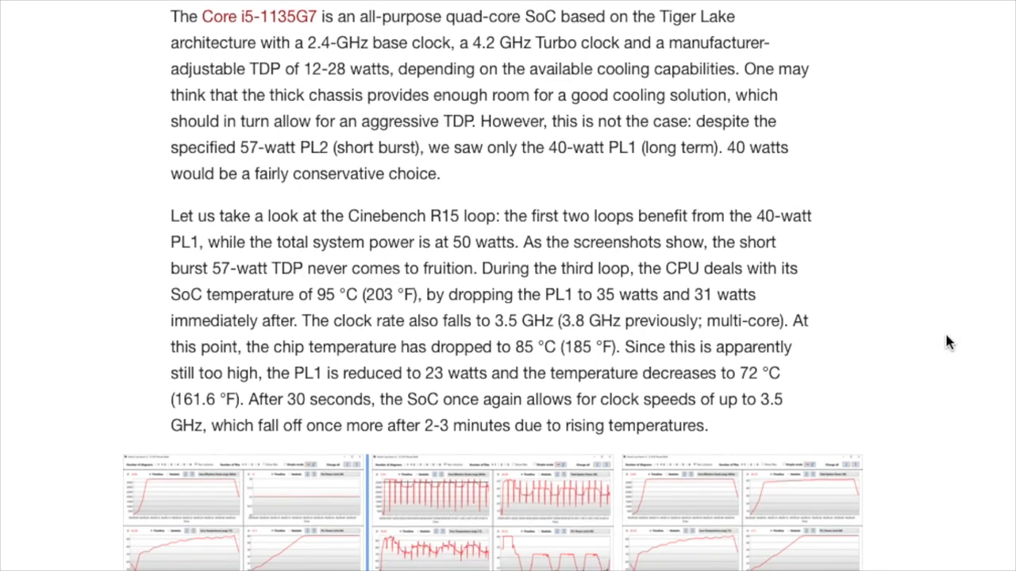
pyautogui.scroll(-3)
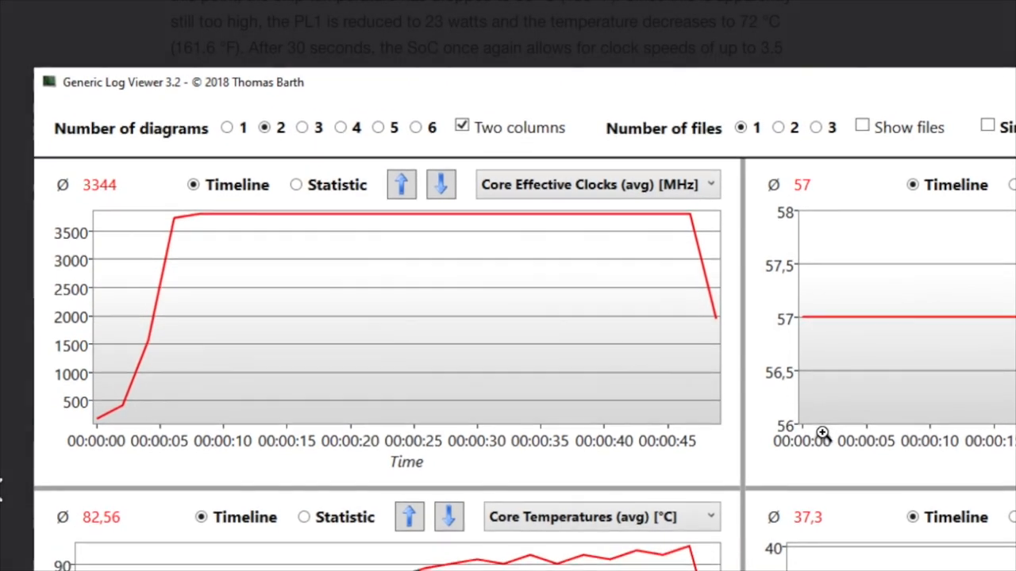
pyautogui.scroll(-3)
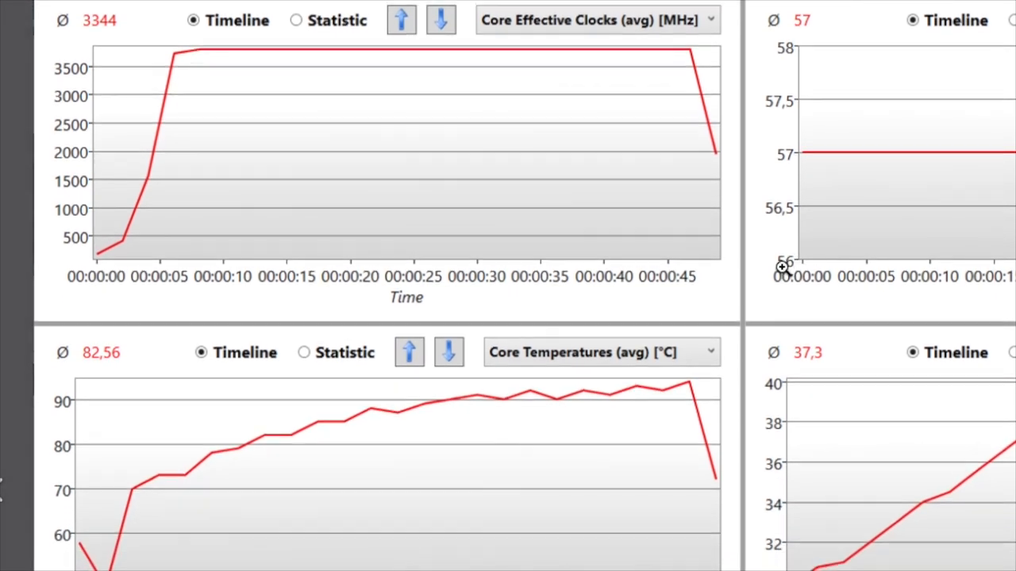
pyautogui.scroll(-3)
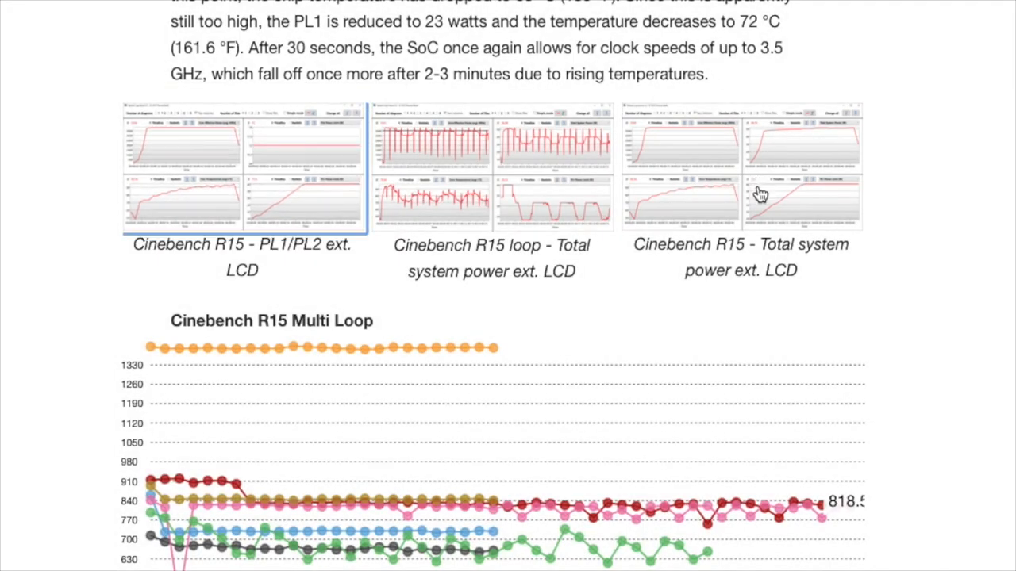
# Scroll past the Cinebench R15 Multi Loop device legend to the CPU Performance Rating list
pyautogui.scroll(-3)
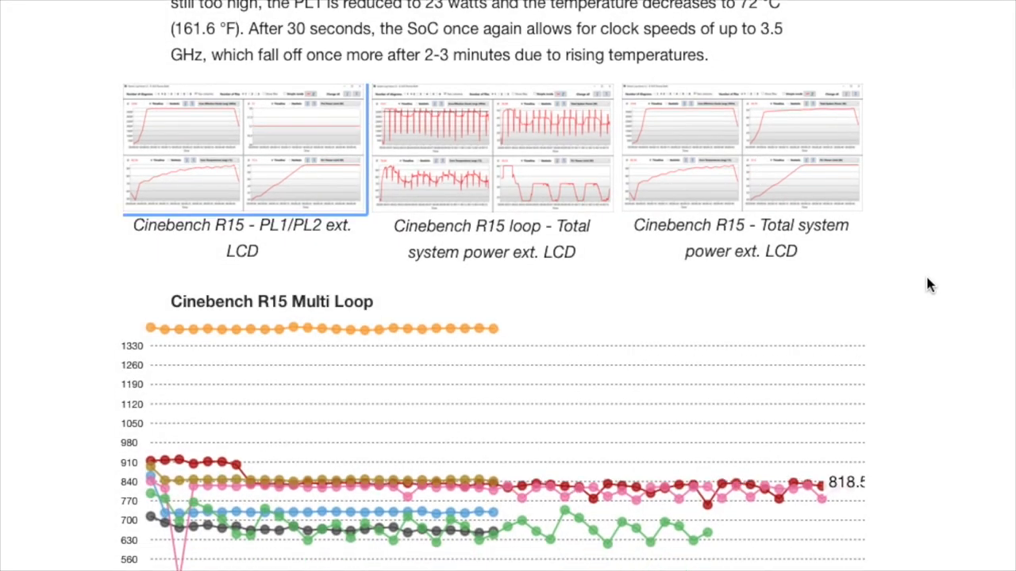
pyautogui.scroll(-3)
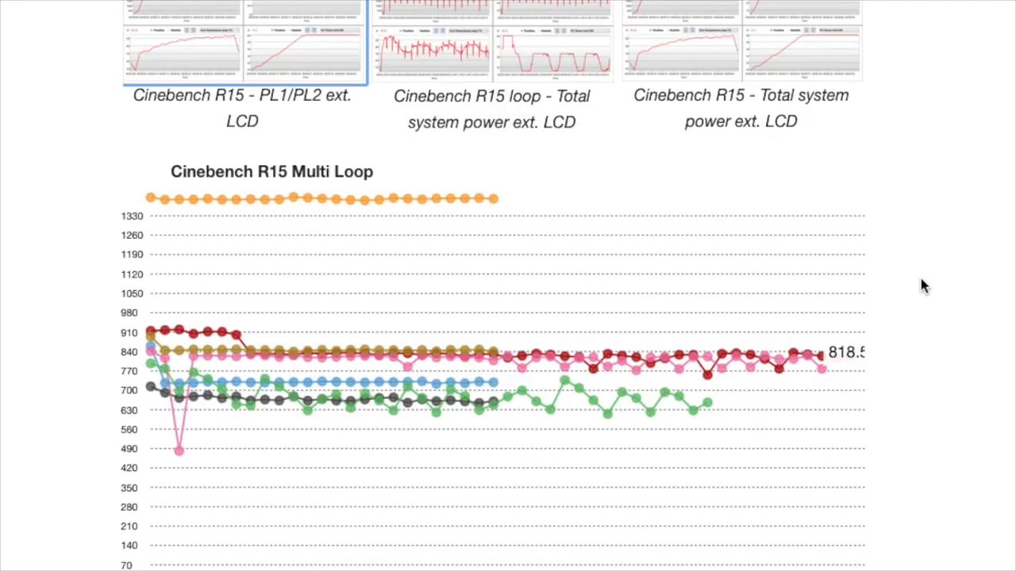
pyautogui.scroll(-3)
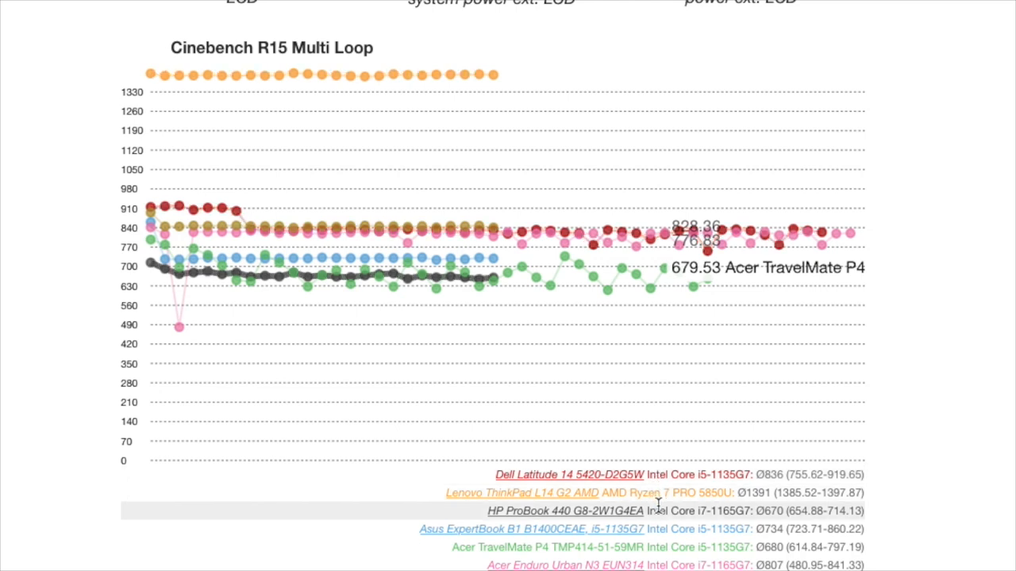
pyautogui.moveTo(704, 542)
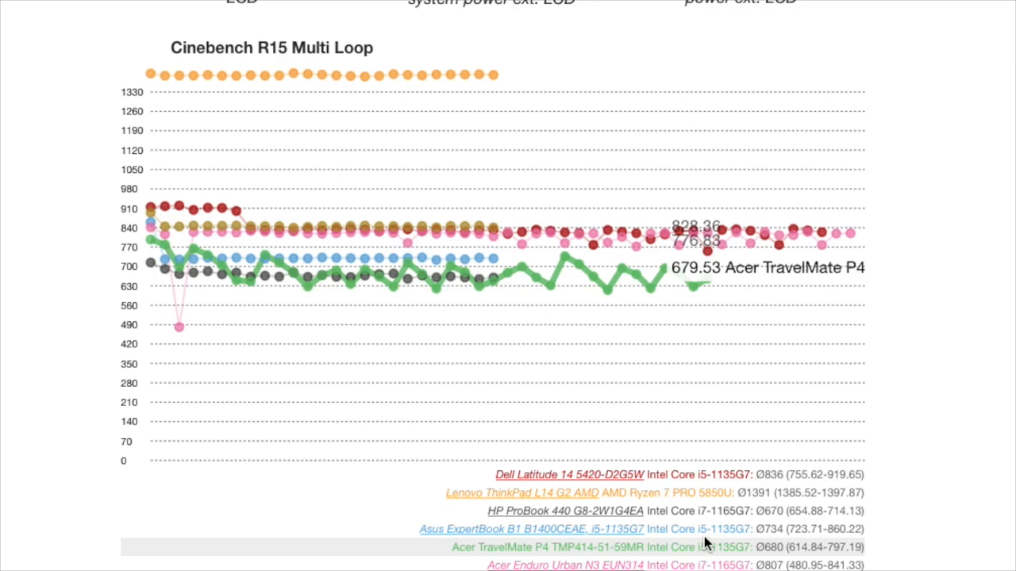
pyautogui.scroll(-3)
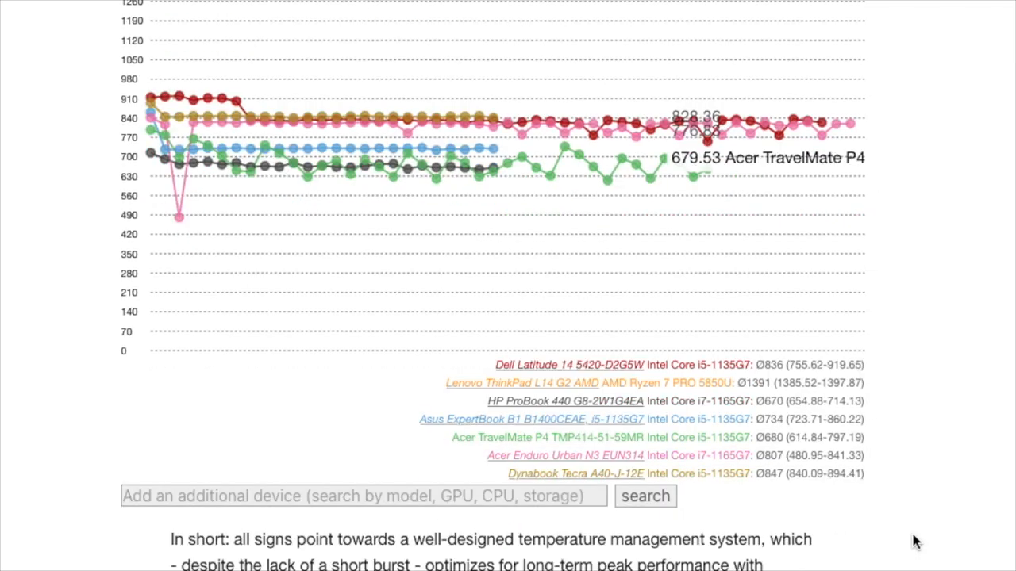
pyautogui.scroll(-3)
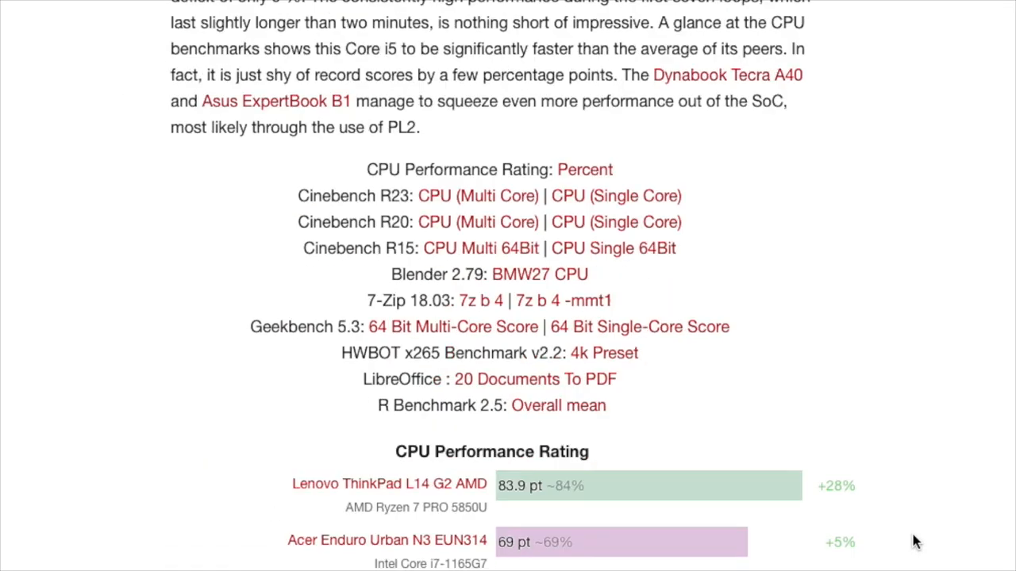
# Scroll through the CPU and AIDA64 Performance Rating charts to the Battery Life heading
pyautogui.scroll(-3)
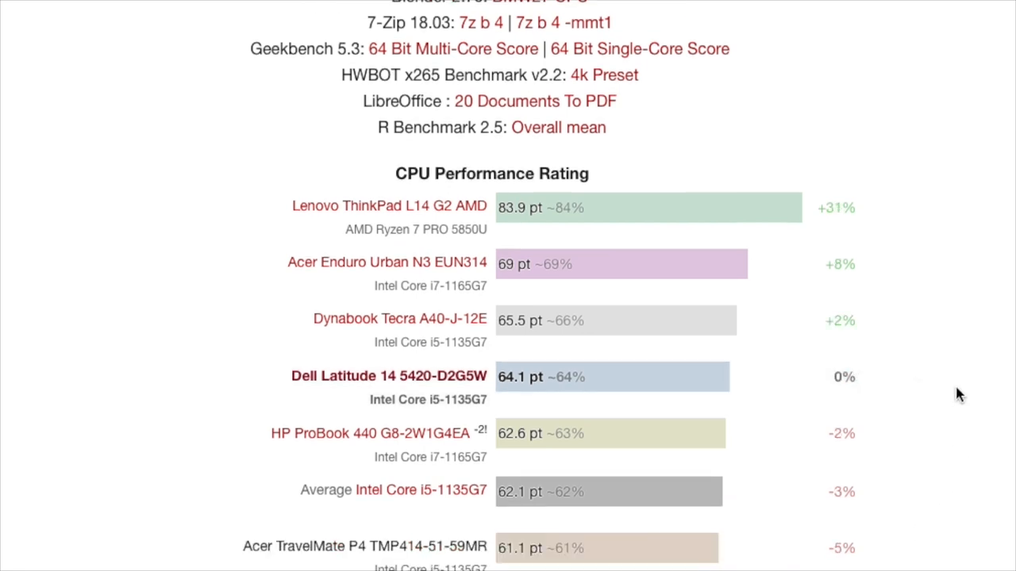
pyautogui.scroll(-3)
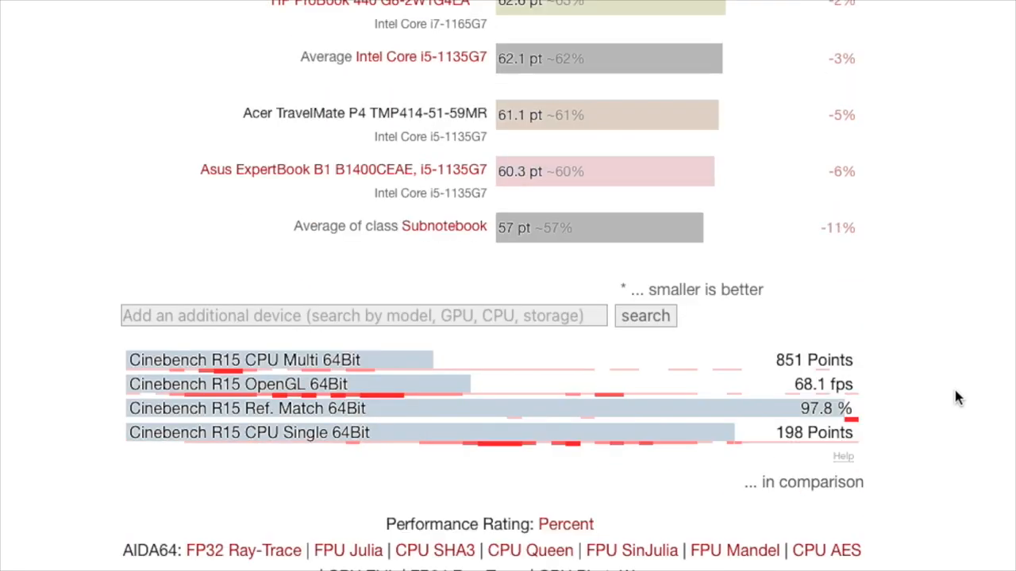
pyautogui.scroll(-3)
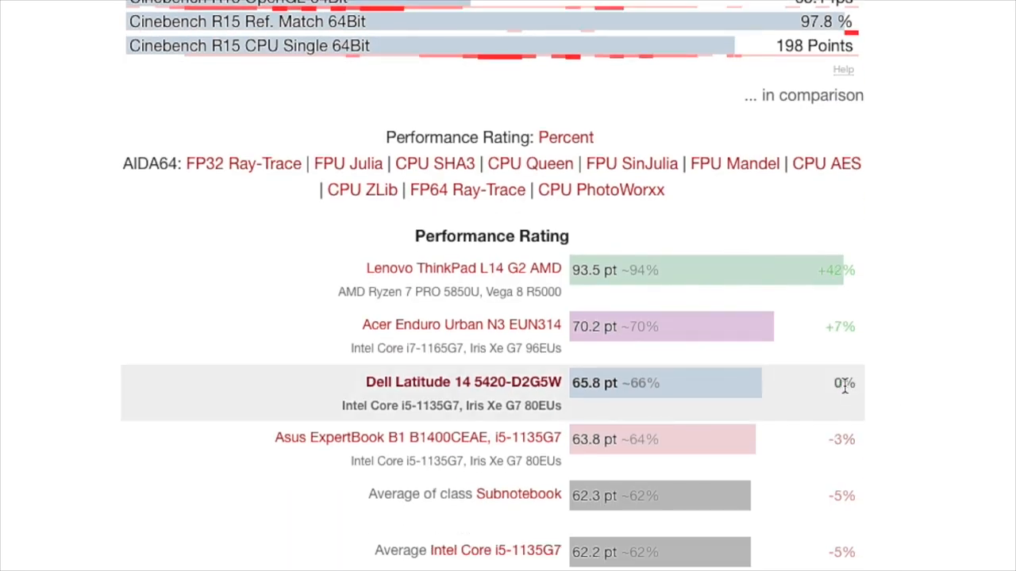
pyautogui.scroll(-3)
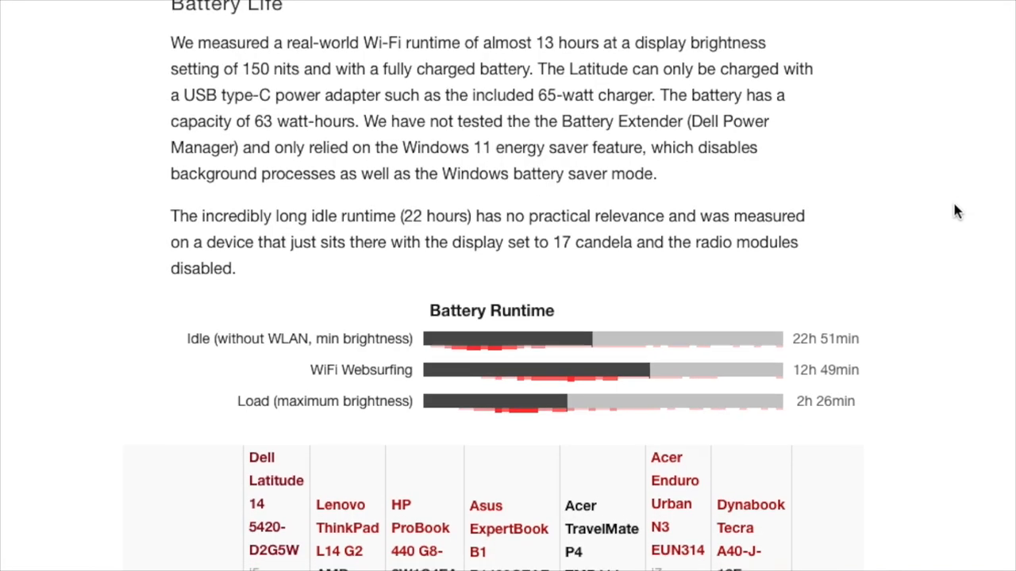
# Scroll past the Battery Runtime bars to the Reader/Idle, WiFi and Load comparison table
pyautogui.scroll(-3)
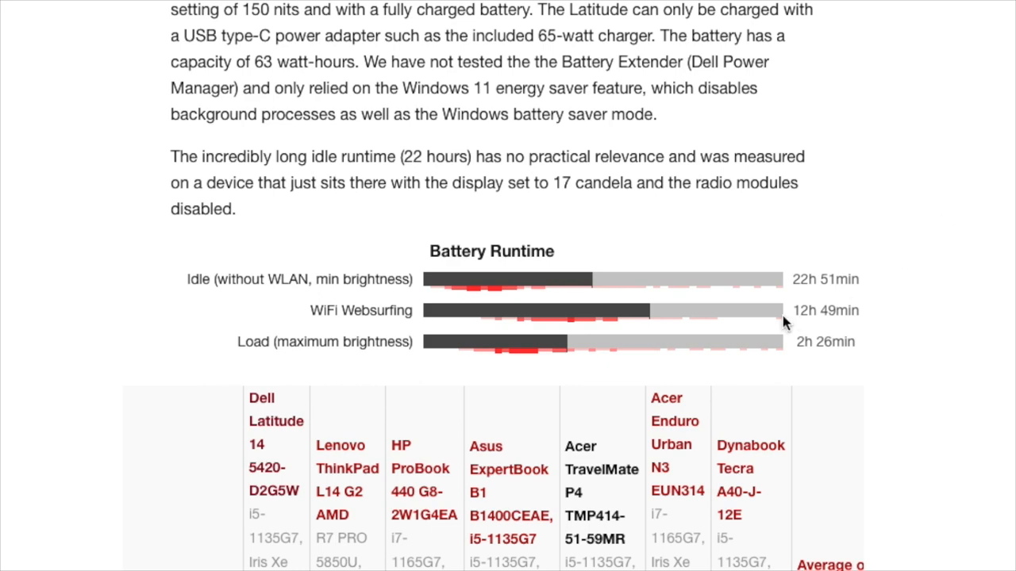
pyautogui.scroll(-3)
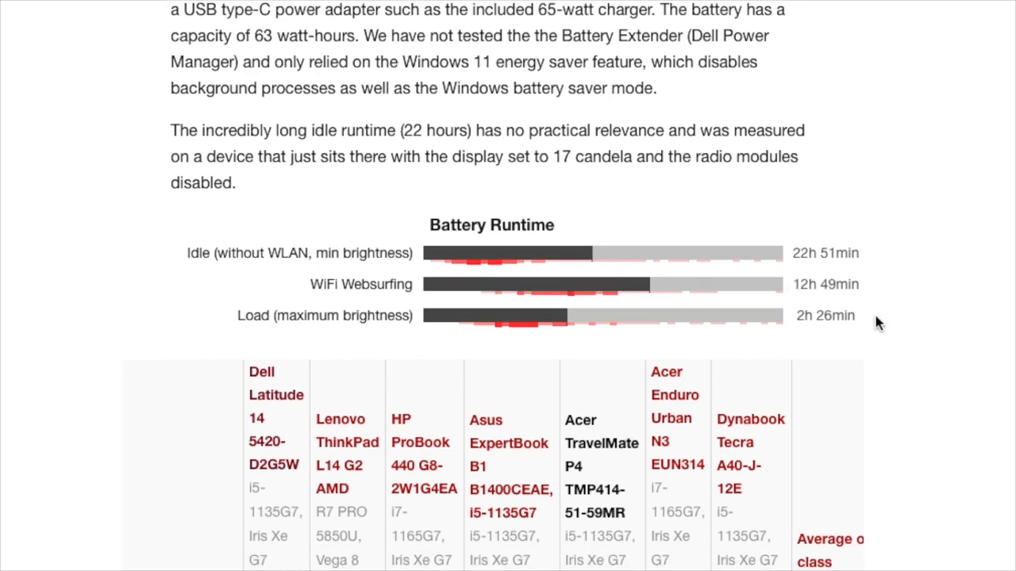
pyautogui.scroll(-3)
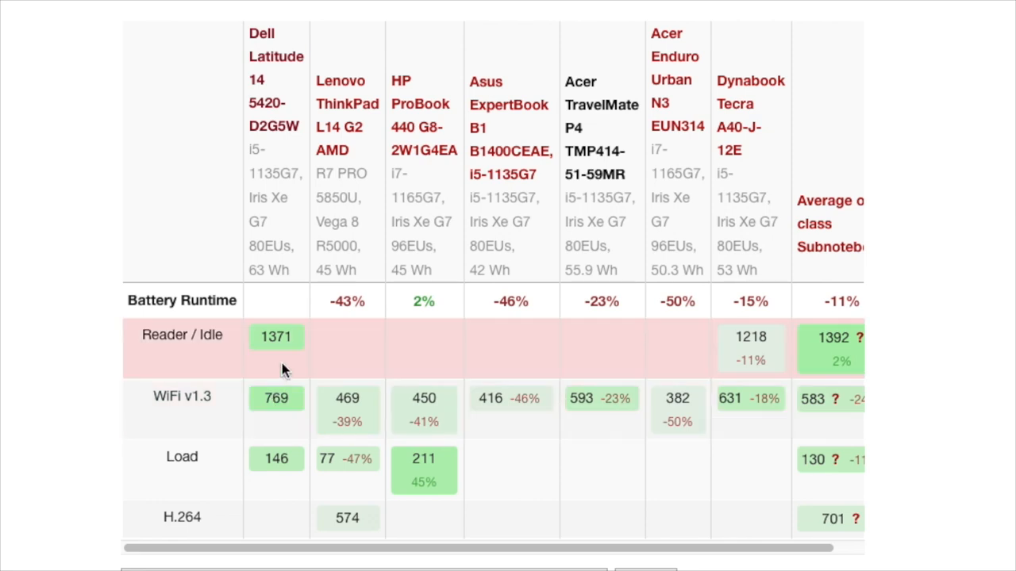
pyautogui.moveTo(355, 466)
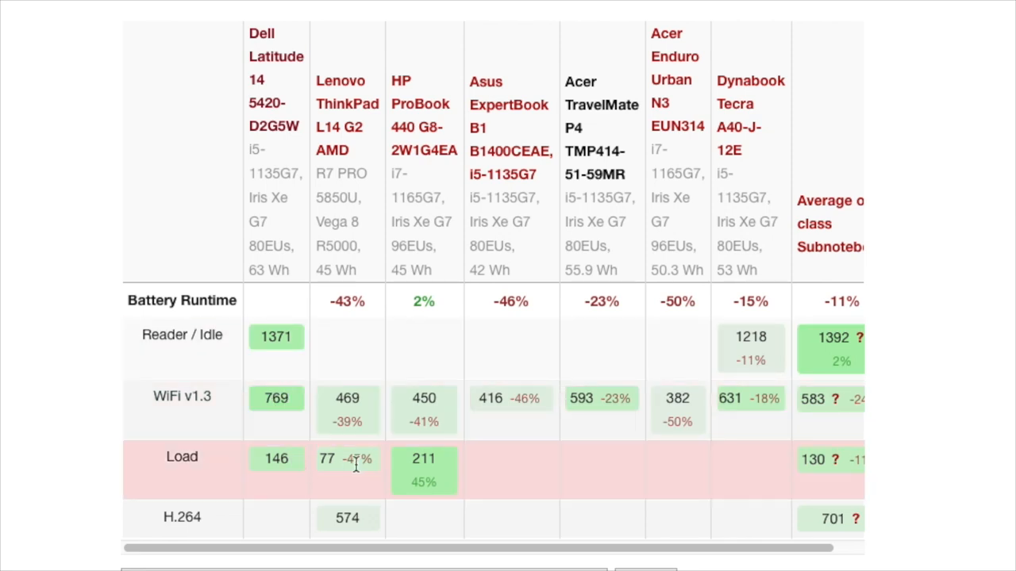